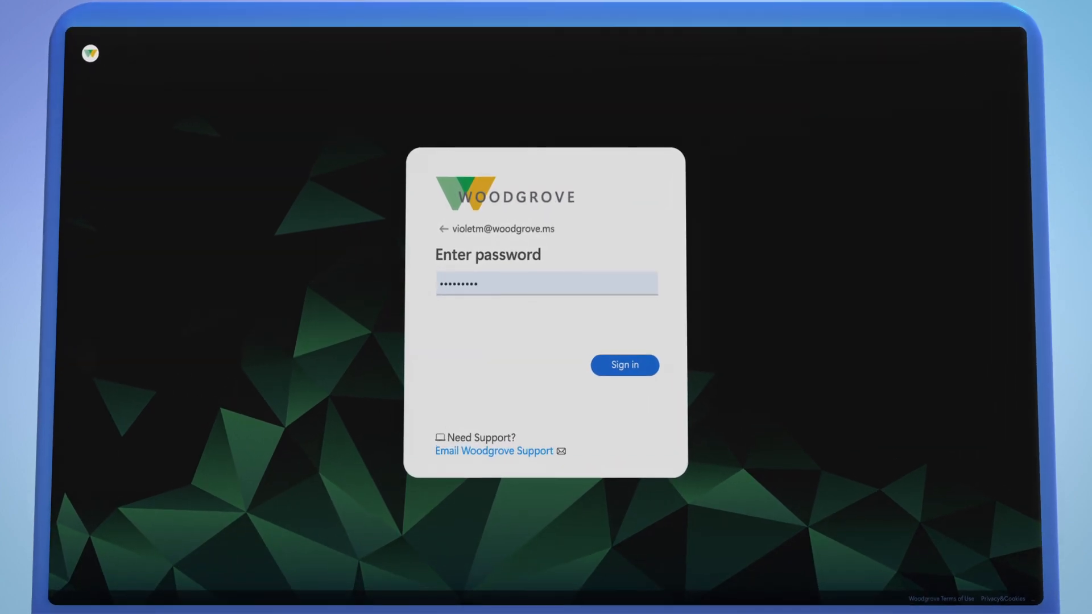
Sign in on the Woodgrove password page and continue to the token theft article
left_click(625, 364)
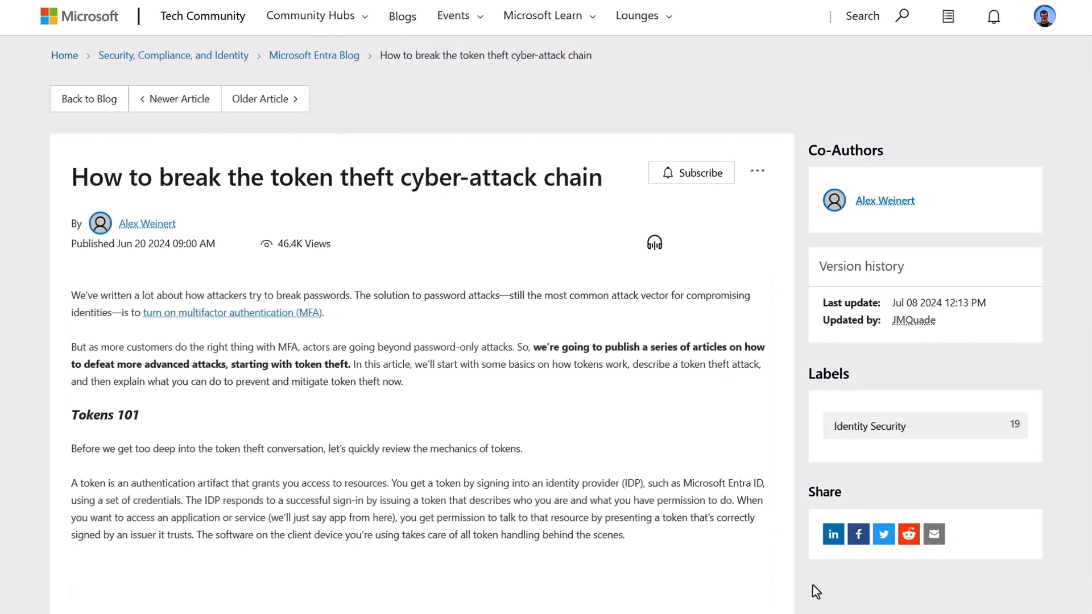
Scroll further down the token theft attack chain article
scroll("down", 3)
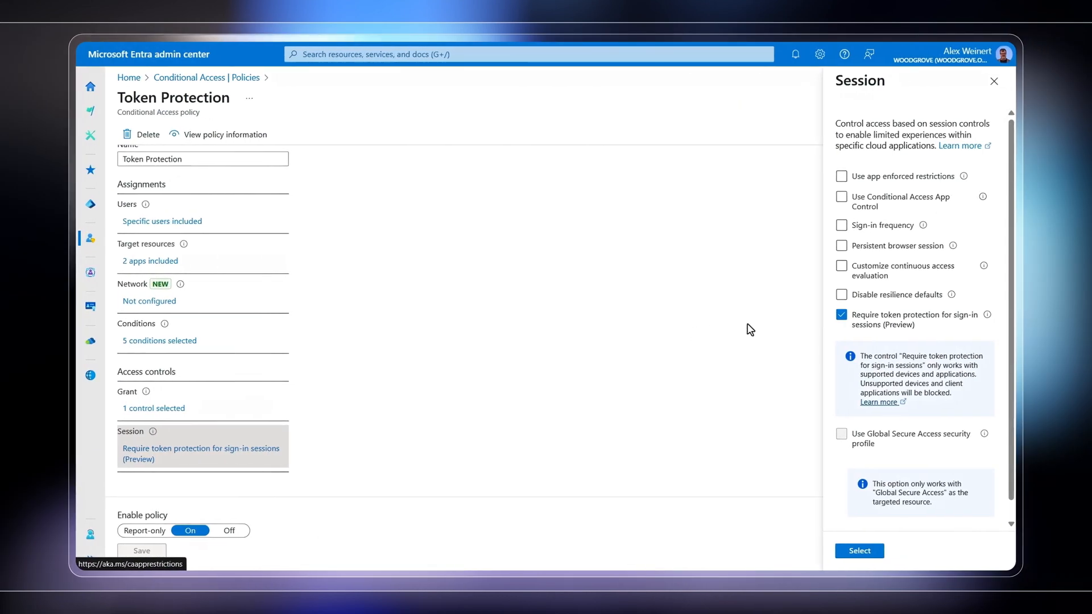
mouse_move(818, 323)
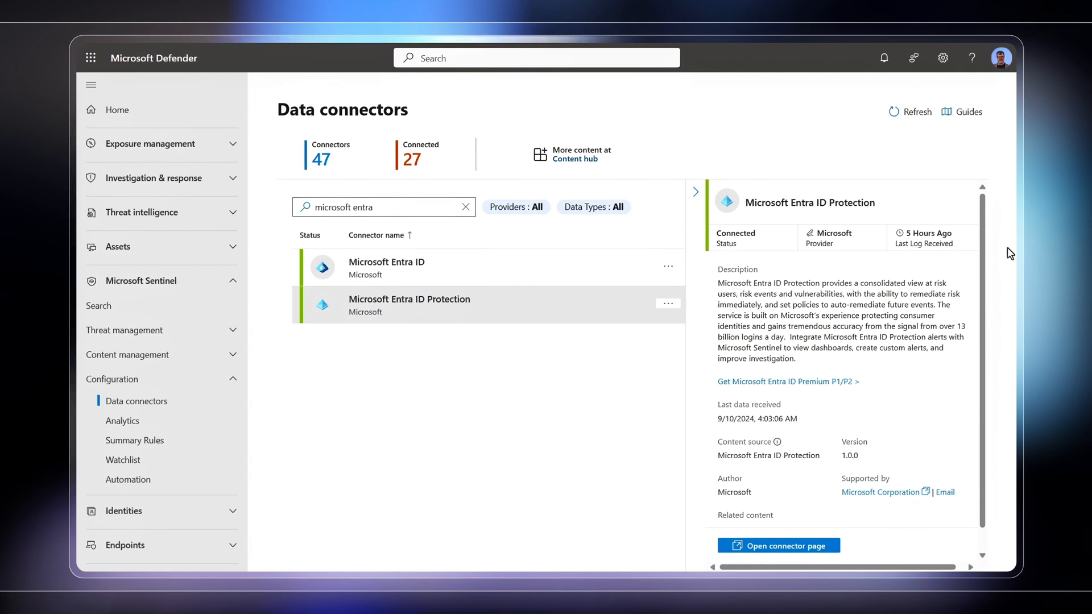
Scroll the Microsoft Entra ID Protection connector details in Defender
scroll("down", 3)
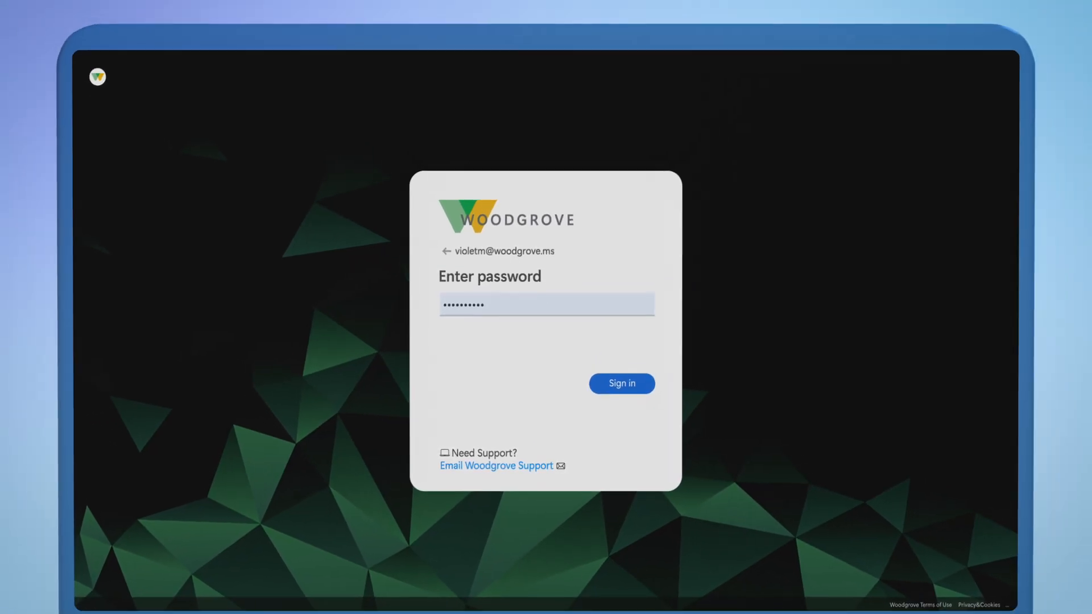
left_click(621, 383)
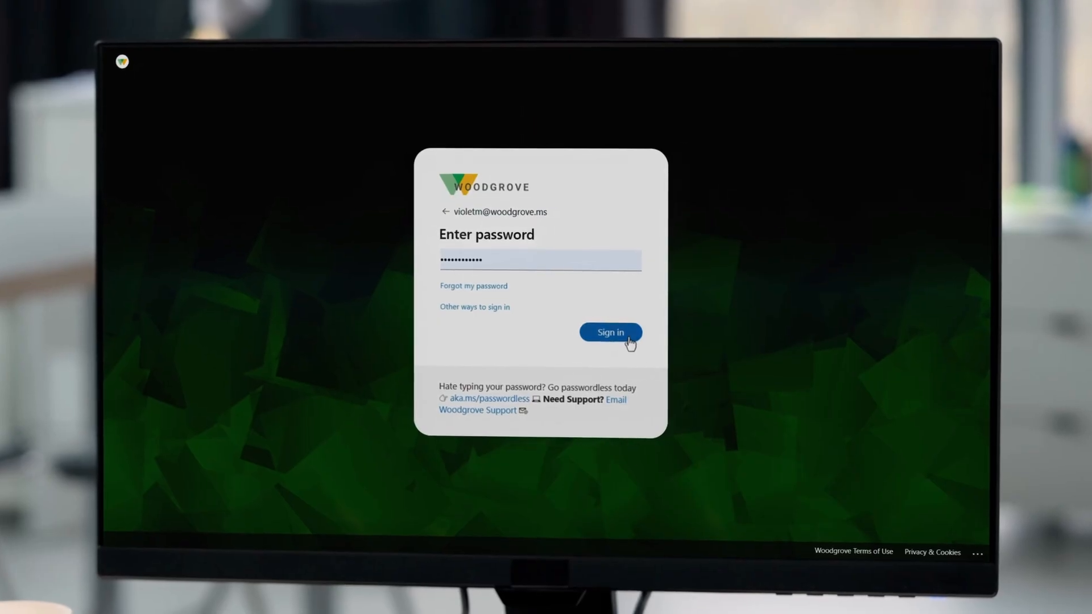
Download Modern nursing resume.docx from the fabrikamtemplates template page
left_click(611, 332)
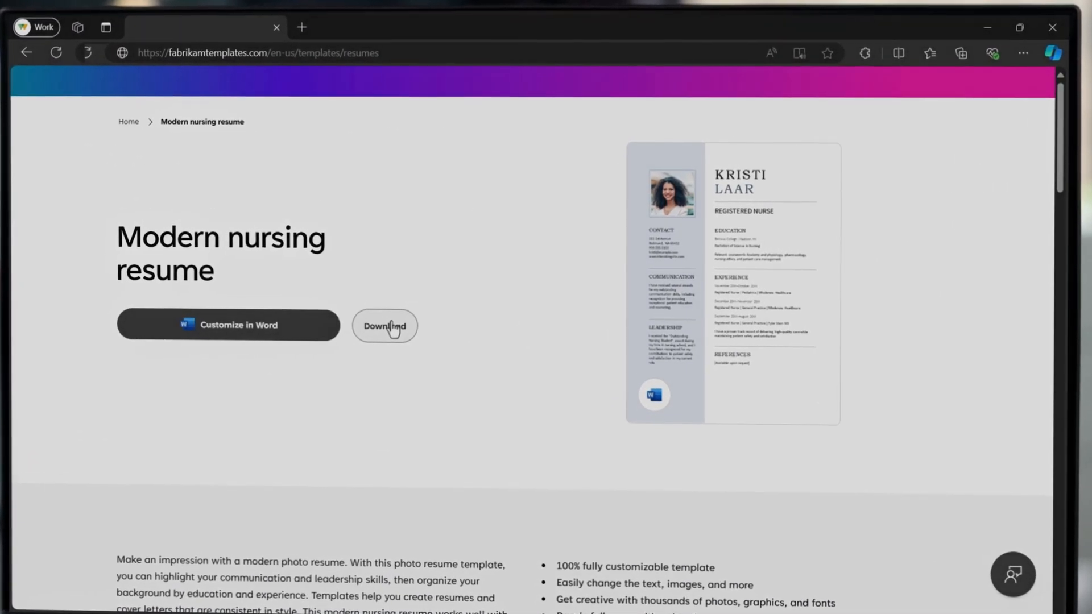
left_click(385, 325)
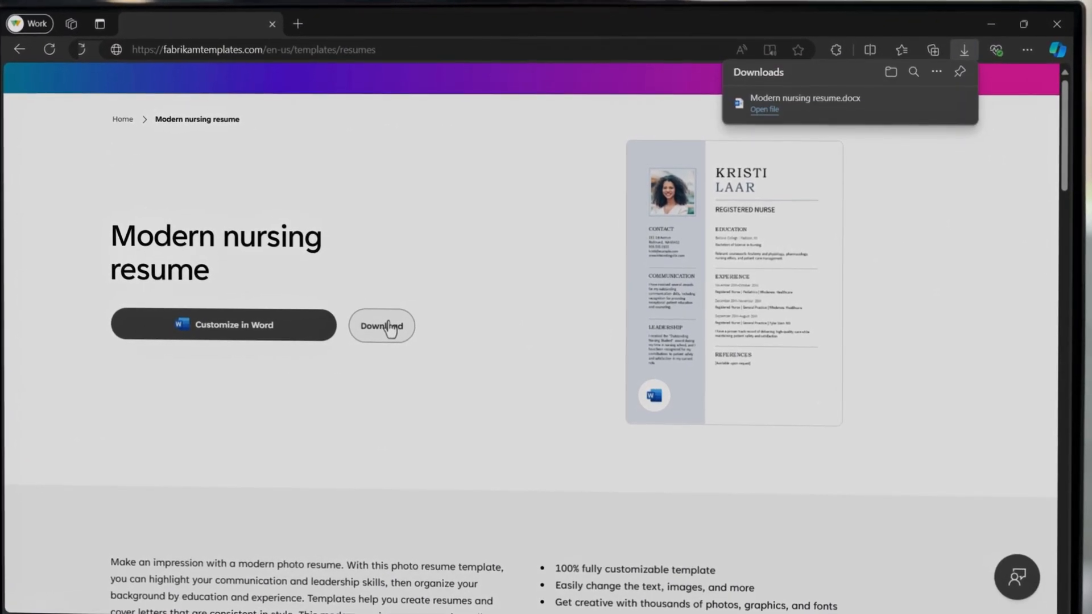